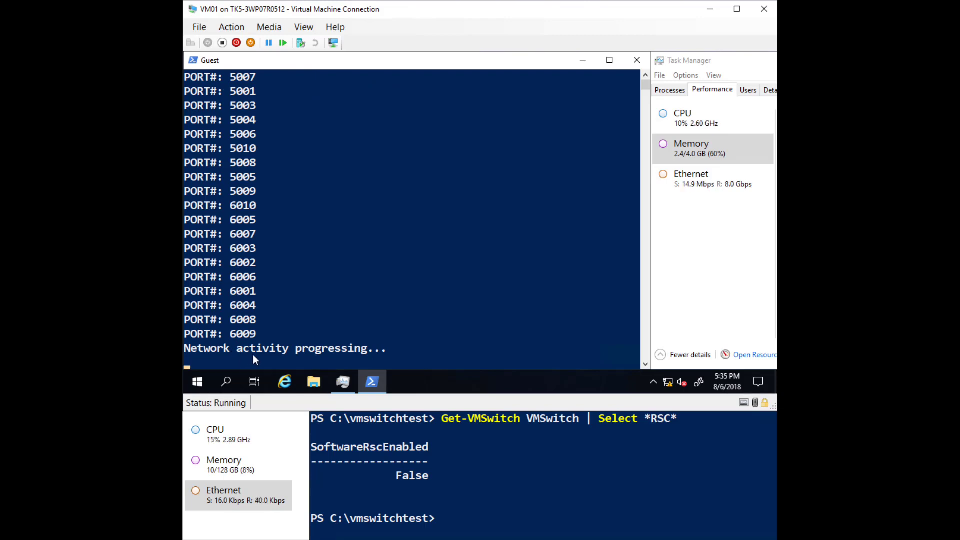
pyautogui.moveTo(352, 360)
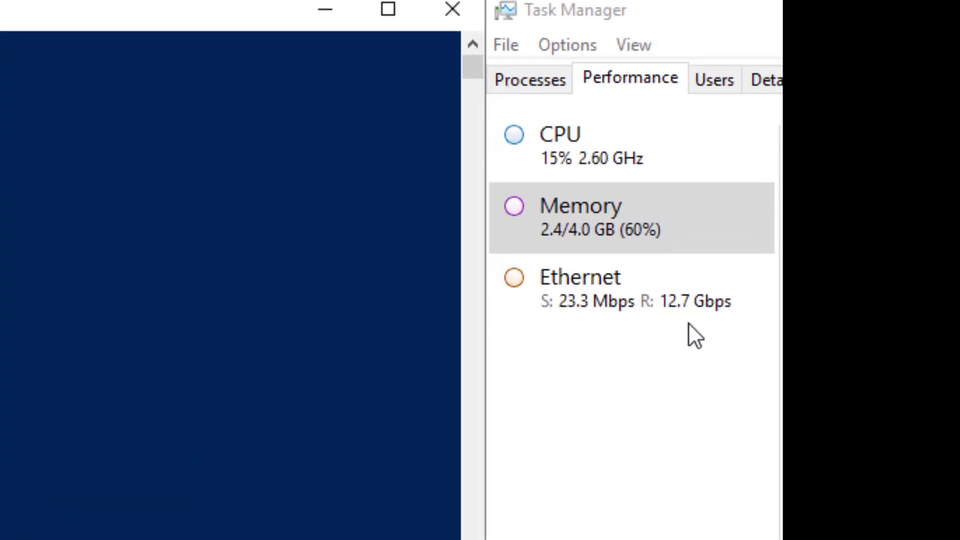
# Enter 'Set-VMSwitch -Name VMSwitch -EnableSoftwareRSC $true' at the host PowerShell prompt without running it
pyautogui.click(579, 288)
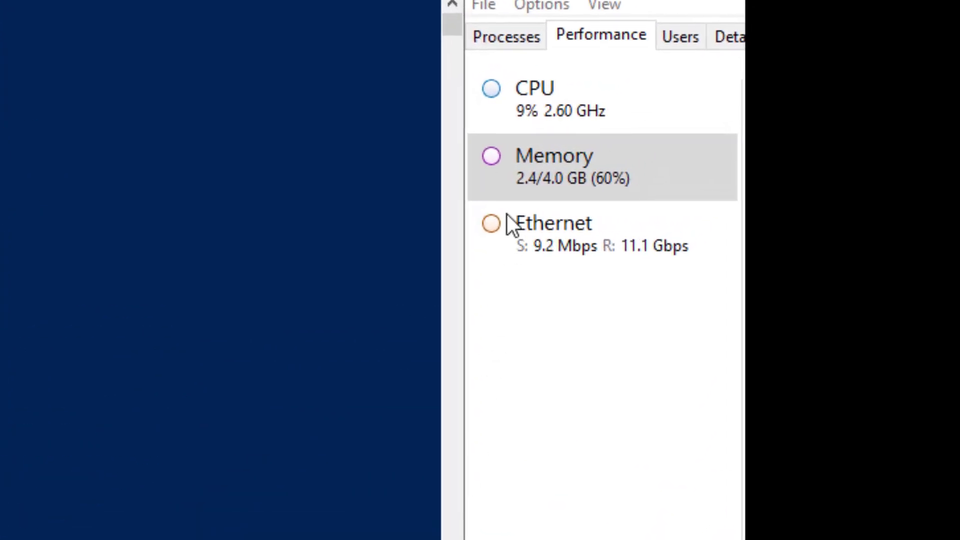
pyautogui.moveTo(573, 166)
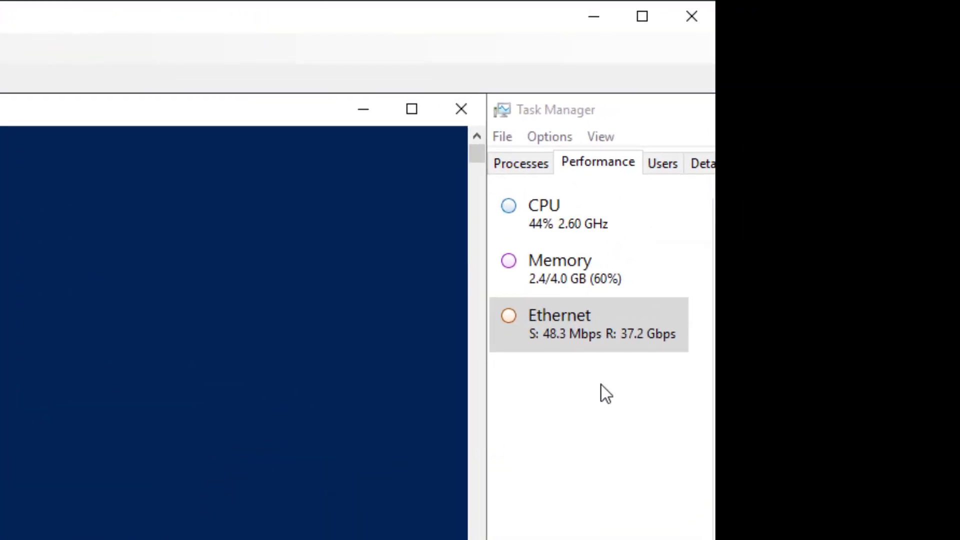
pyautogui.moveTo(639, 358)
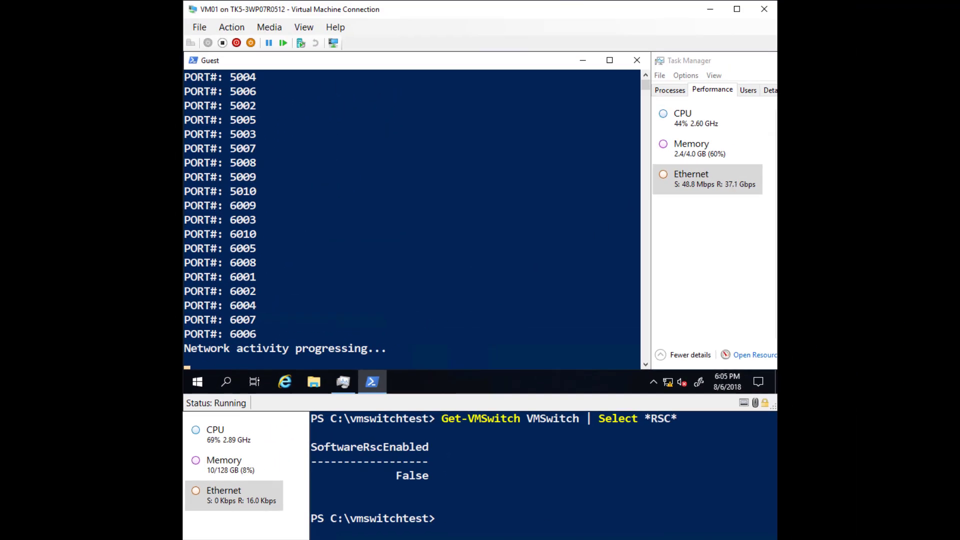
pyautogui.write('Set-VMSwitch -Name VMSwitch -EnableSoftwareRSC $true')
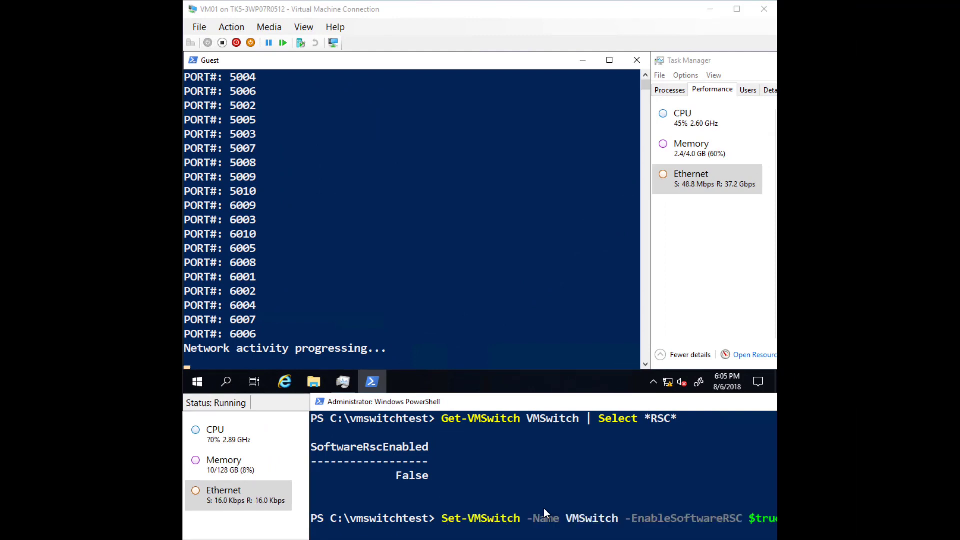